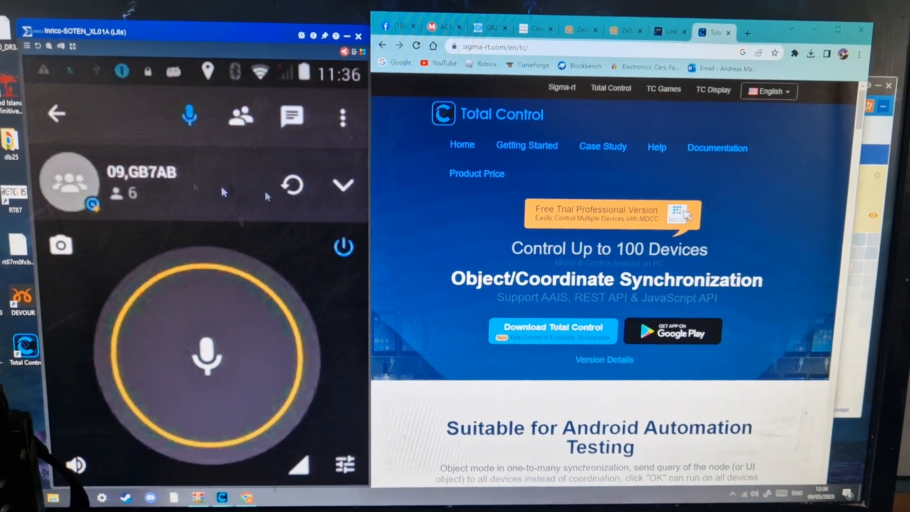
- Leave the GB7AB channel and browse the Recents and Contacts lists
{"action": "left_click", "coordinate": [656, 32]}
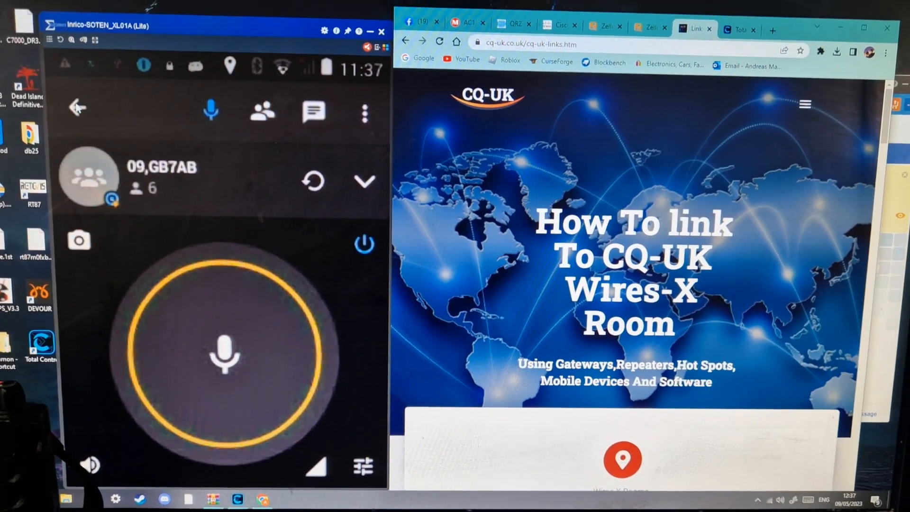
{"action": "left_click", "coordinate": [75, 110]}
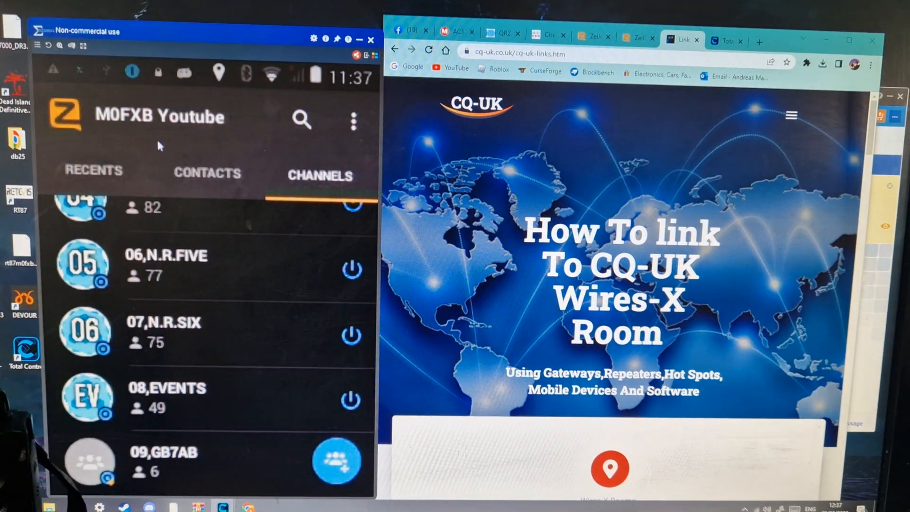
{"action": "left_click", "coordinate": [93, 170]}
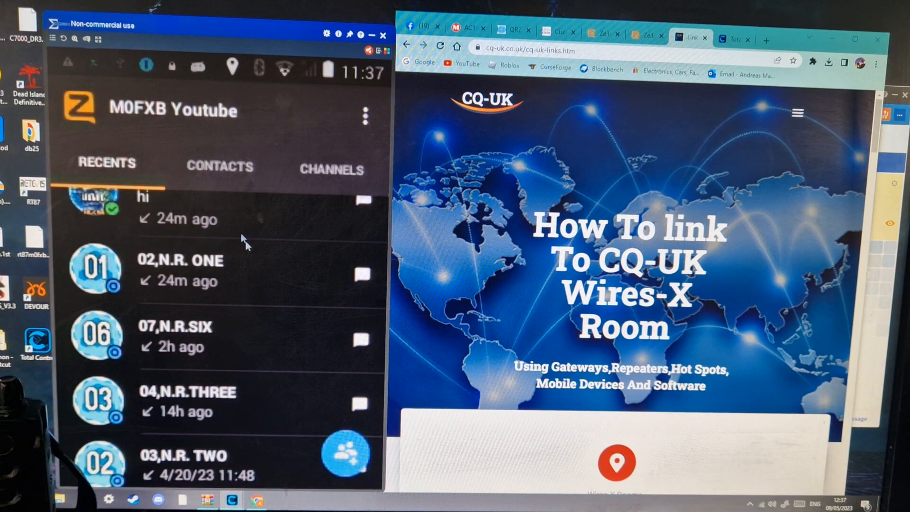
{"action": "left_click", "coordinate": [221, 166]}
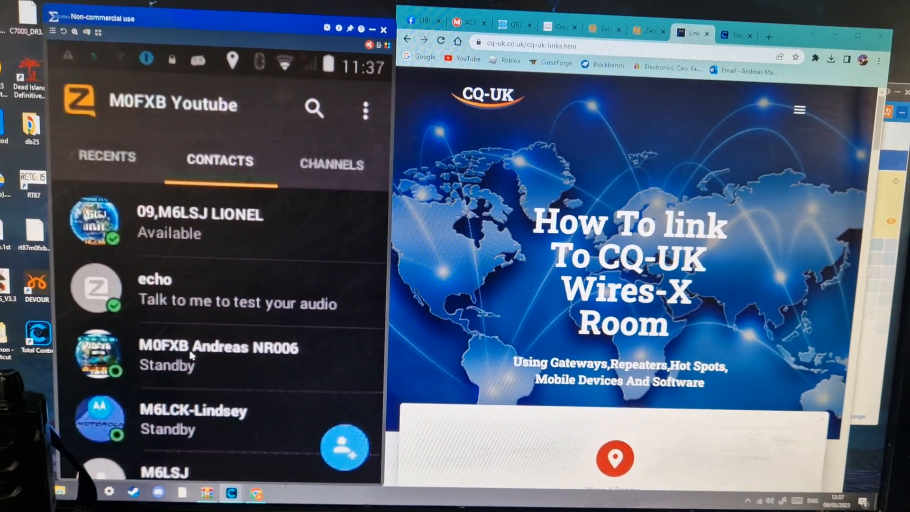
- Return to the Channels list and bring up the Add a channel choices
{"action": "left_click", "coordinate": [332, 164]}
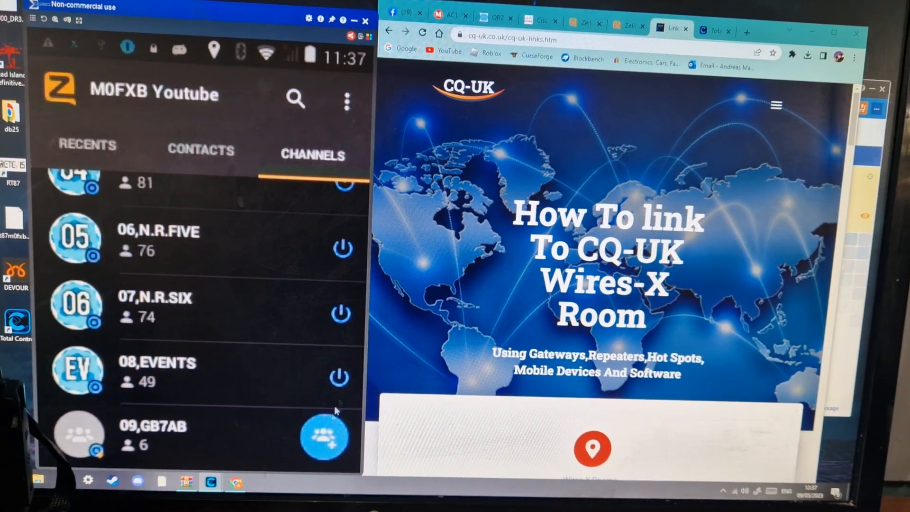
{"action": "left_click", "coordinate": [323, 437]}
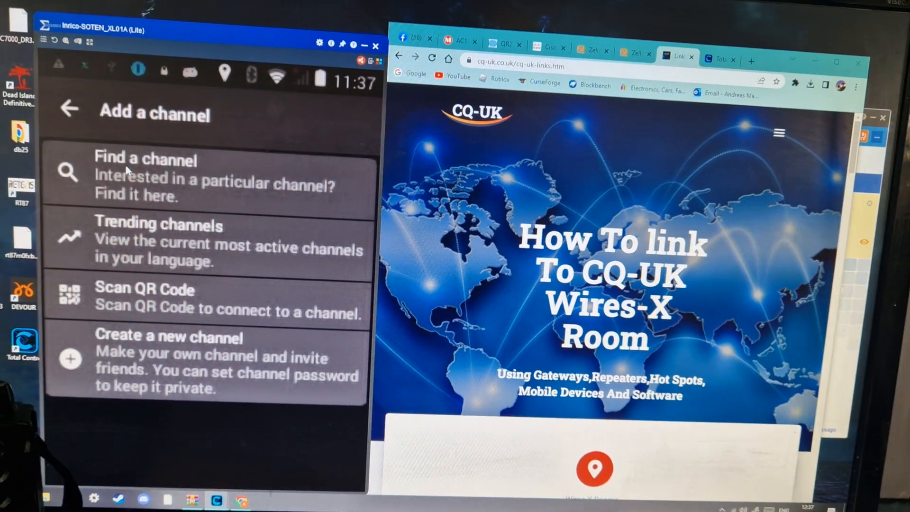
- Use Find a channel to search for GB7AB, reaching the 09,GB7AB talk screen
{"action": "left_click", "coordinate": [145, 177]}
{"action": "type", "text": "GB7AB"}
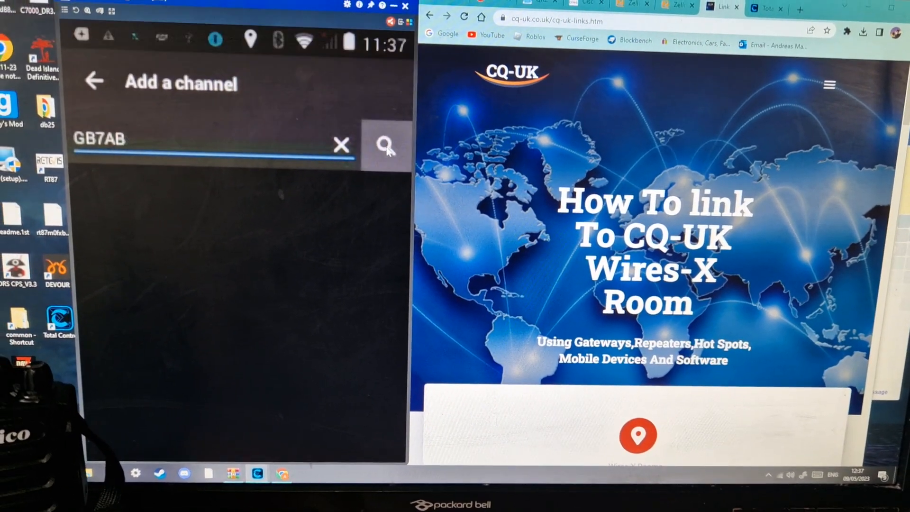
{"action": "left_click", "coordinate": [385, 145]}
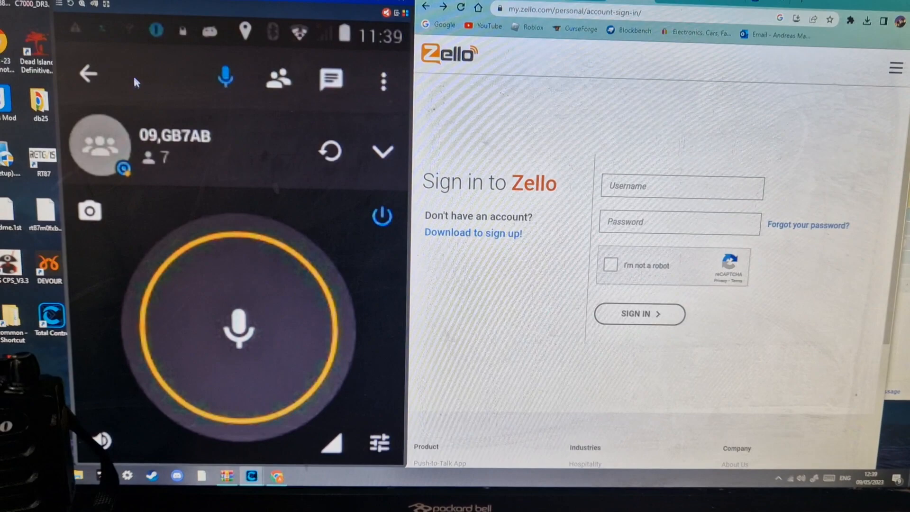
{"action": "left_click", "coordinate": [87, 74]}
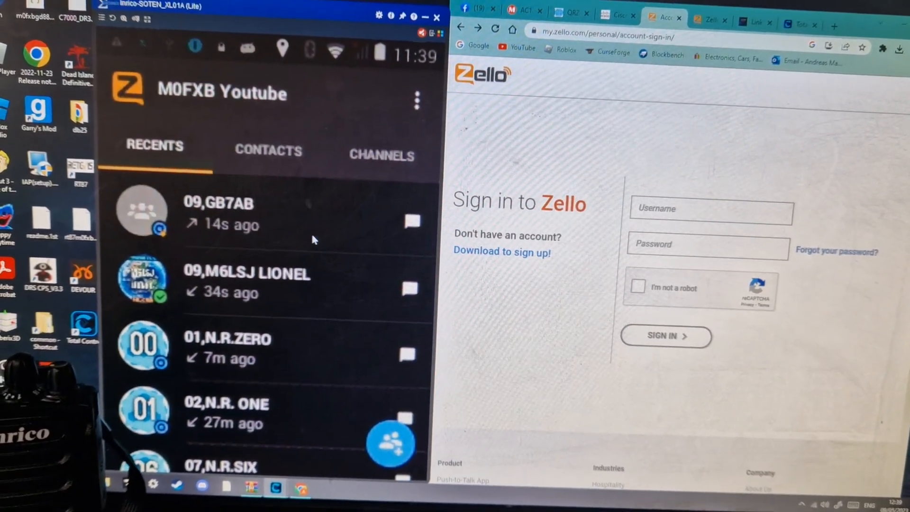
{"action": "left_click", "coordinate": [246, 281]}
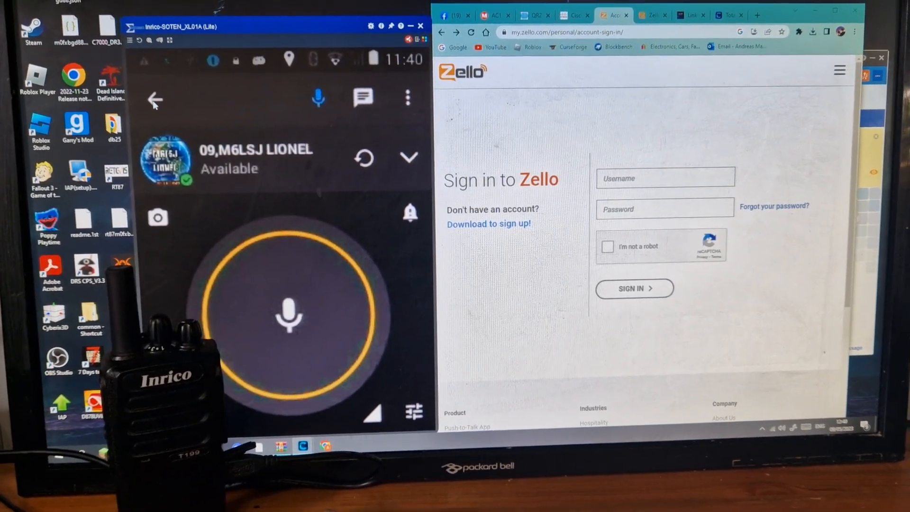
{"action": "left_click", "coordinate": [155, 99]}
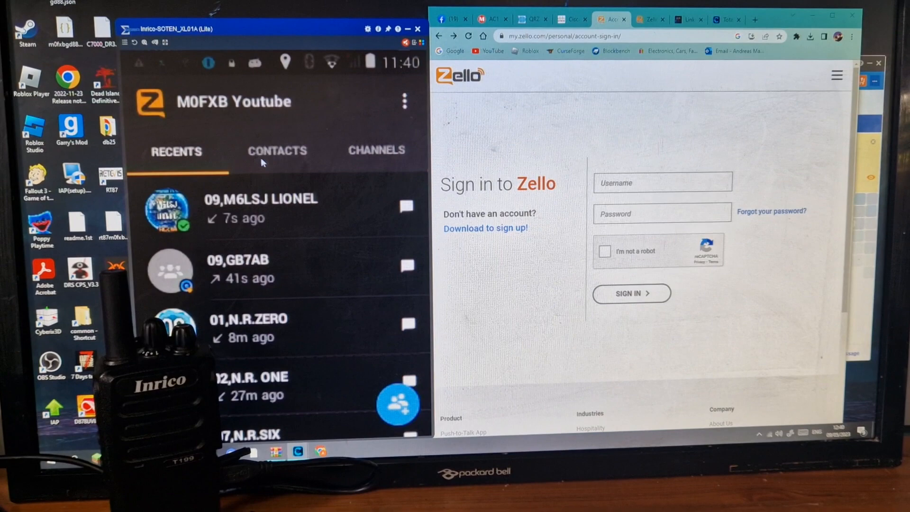
- Review the Contacts list, briefly visiting the add-contact page and backing out
{"action": "left_click", "coordinate": [277, 151]}
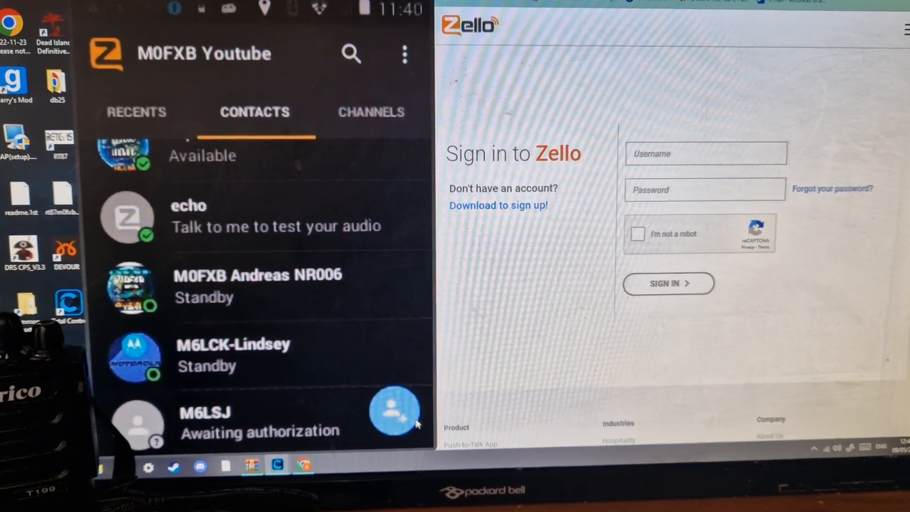
{"action": "left_click", "coordinate": [395, 409]}
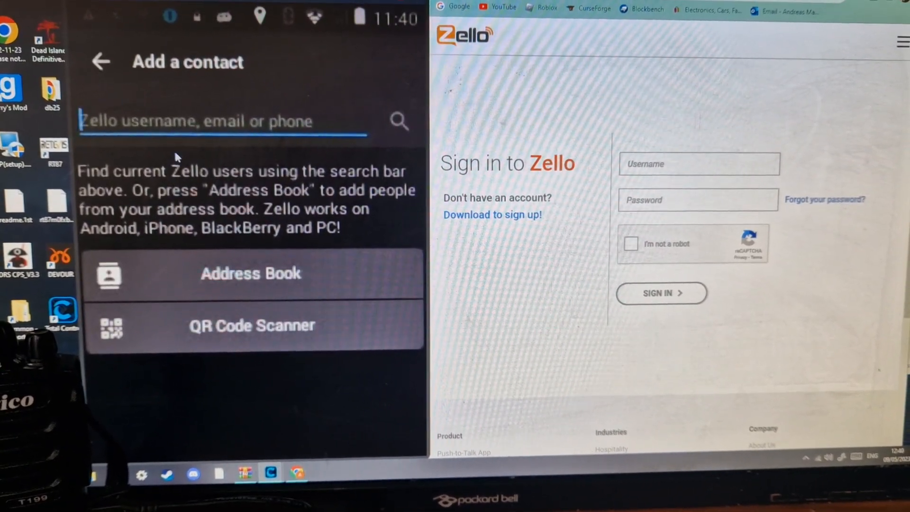
{"action": "left_click", "coordinate": [102, 62]}
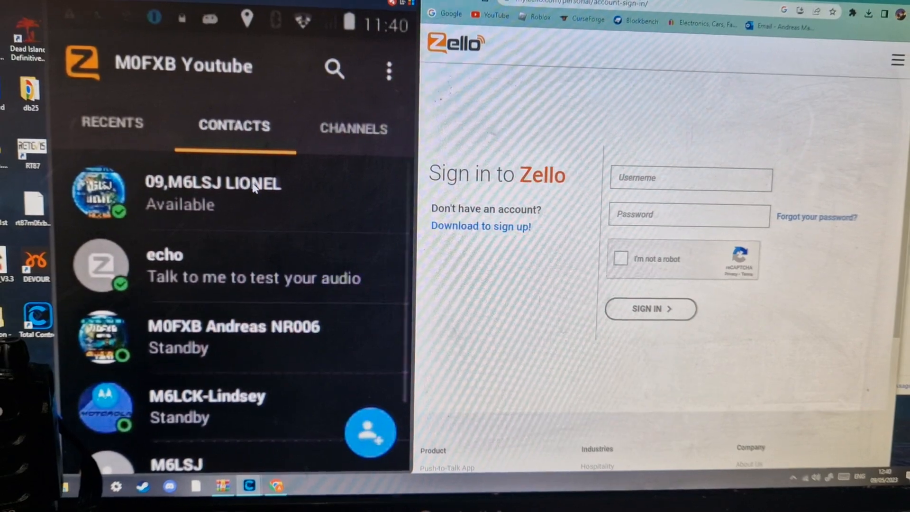
{"action": "left_click", "coordinate": [211, 194]}
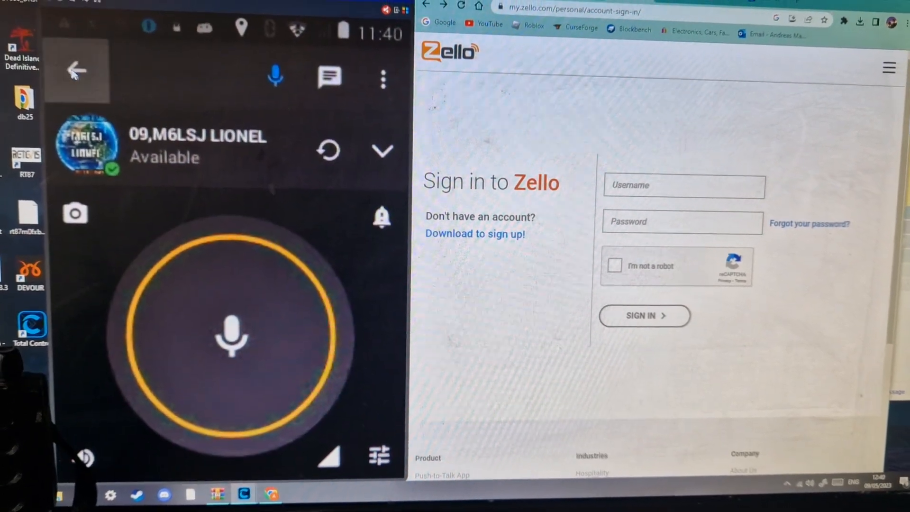
{"action": "left_click", "coordinate": [76, 69]}
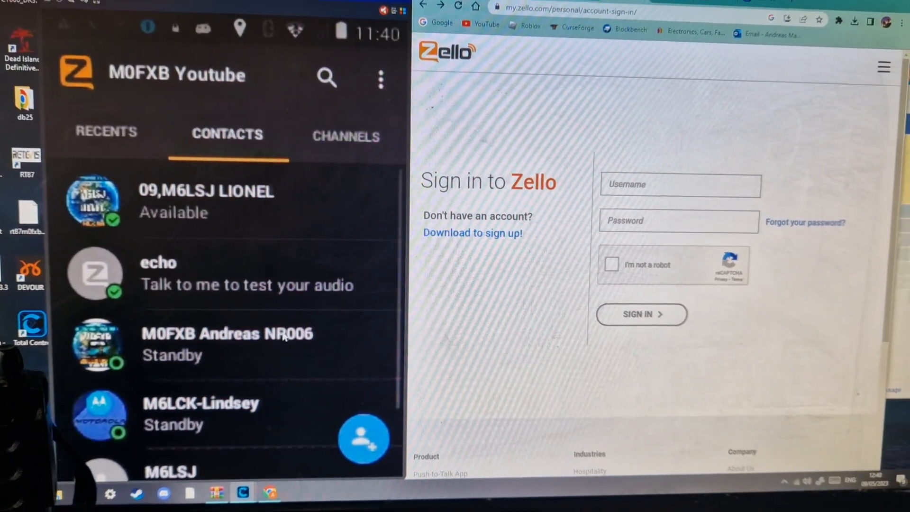
{"action": "left_click", "coordinate": [346, 137]}
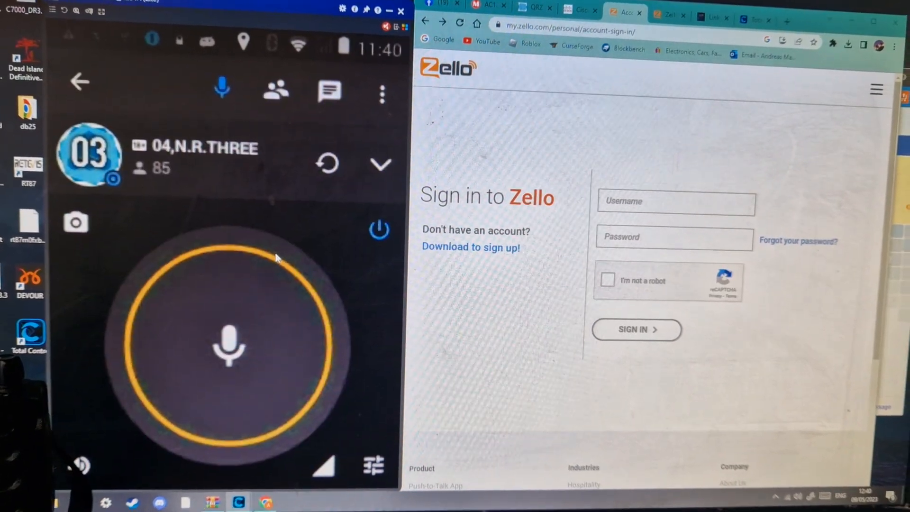
- Expand the 04,N.R.THREE channel options showing Rename channel, then collapse them
{"action": "left_click", "coordinate": [381, 164]}
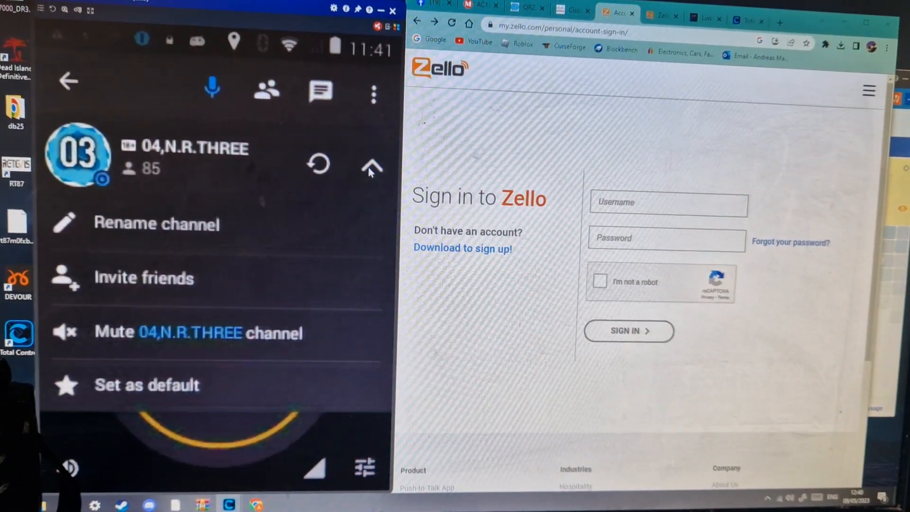
{"action": "left_click", "coordinate": [371, 166]}
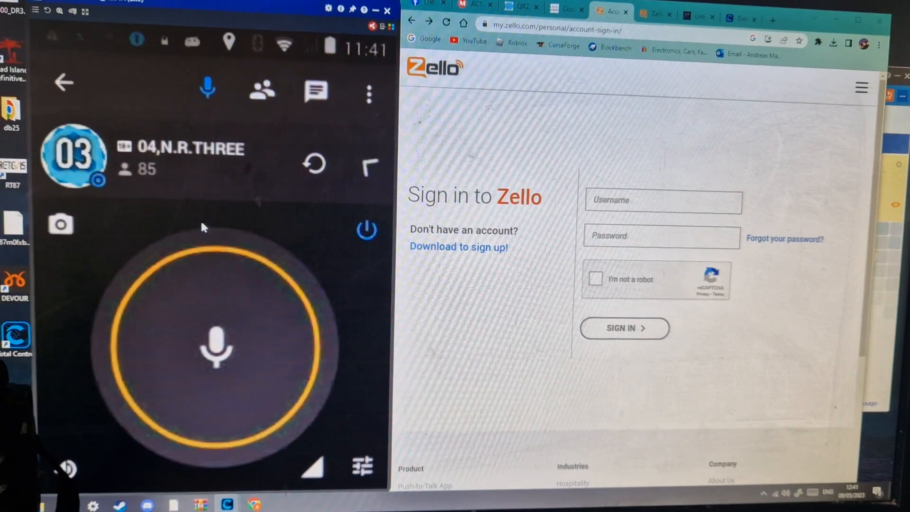